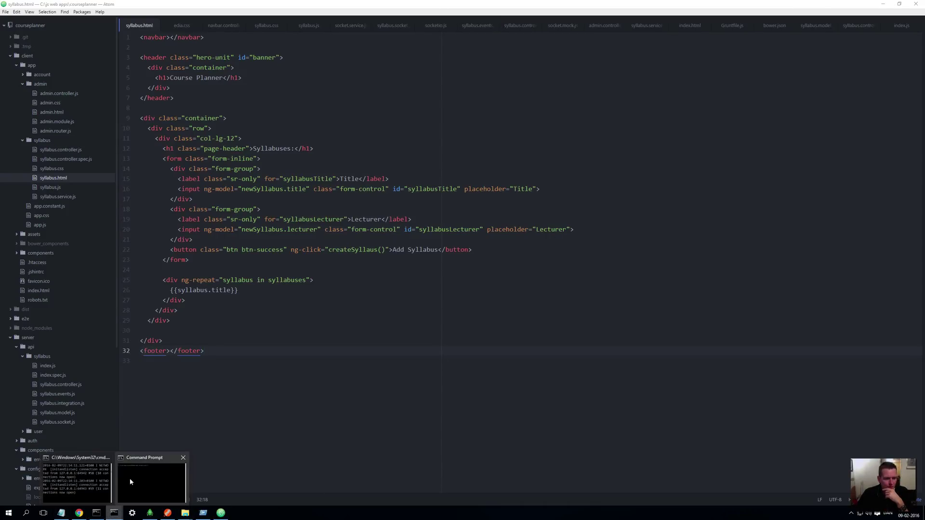
Step: Add a syllabus titled 'Football' with lecturer 'sljdns' via the Add Syllabus form
left_click(150, 481)
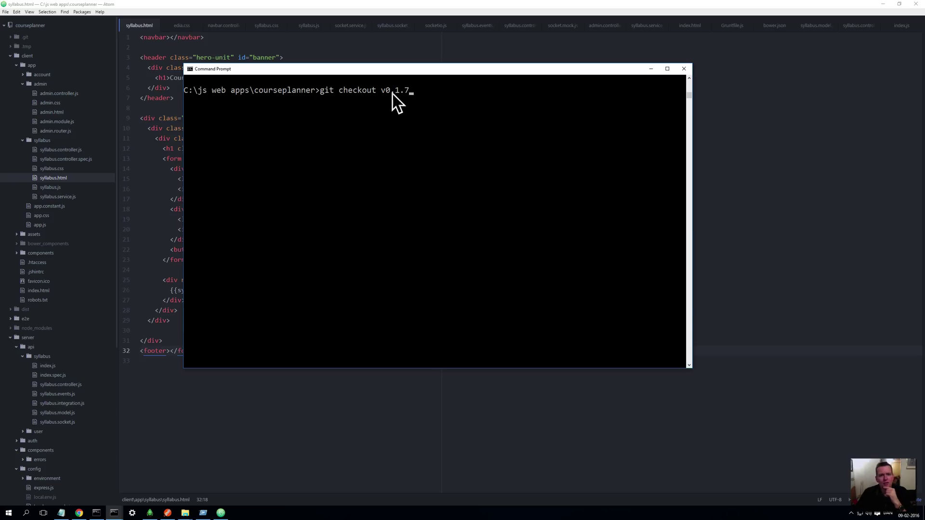
mouse_move(399, 99)
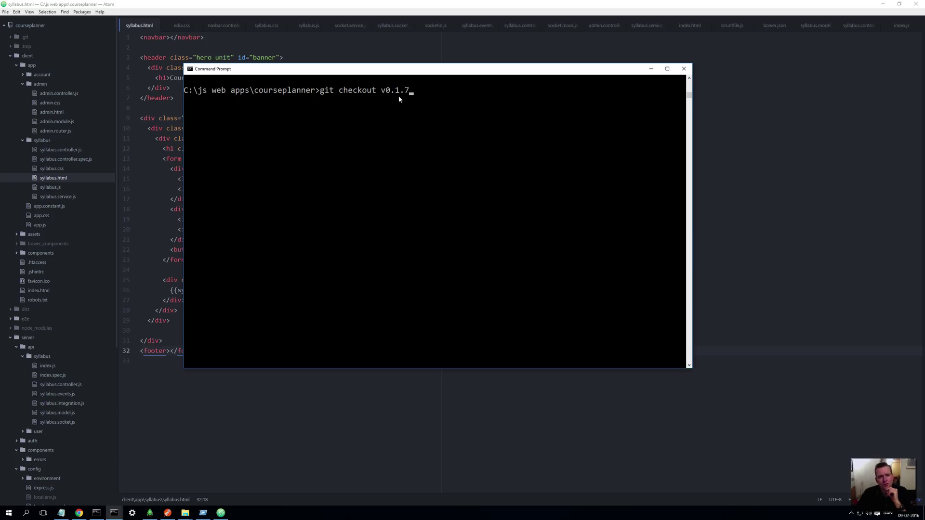
mouse_move(346, 61)
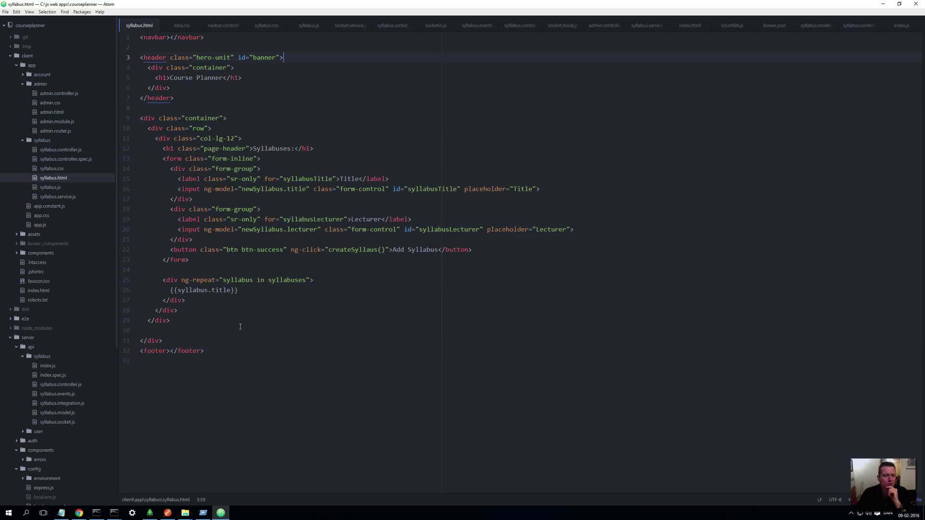
mouse_move(155, 295)
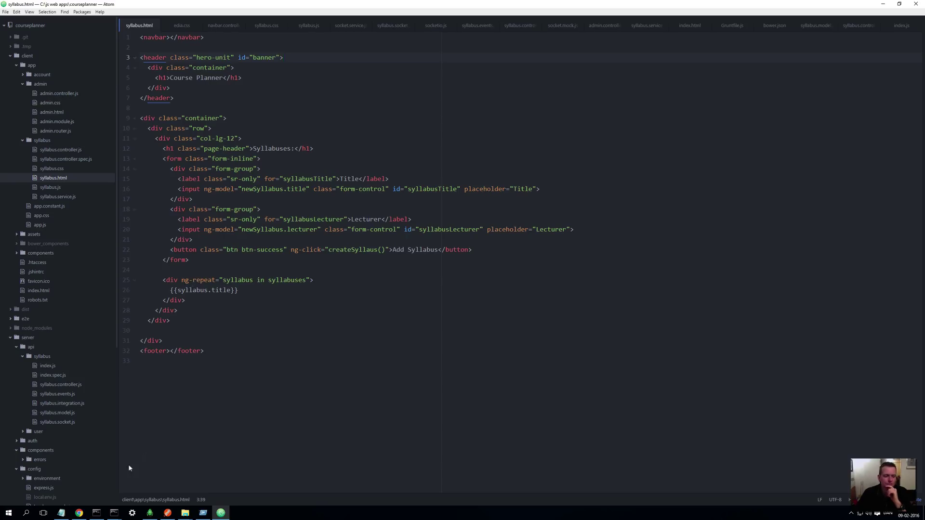
left_click(283, 57)
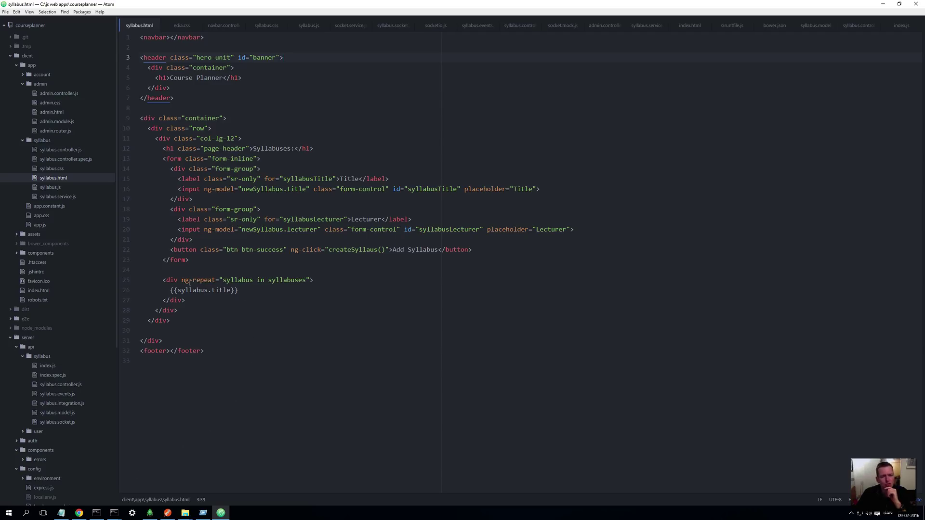
left_click(283, 57)
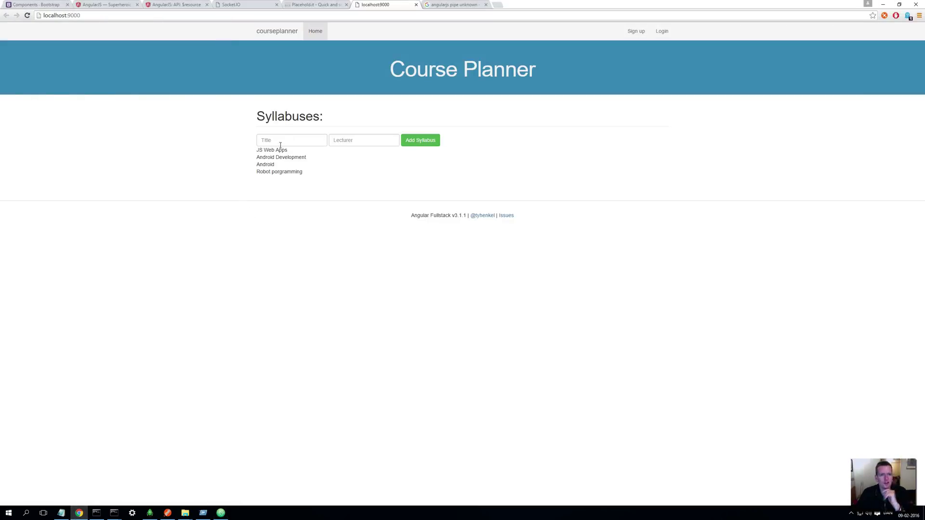
left_click(291, 140)
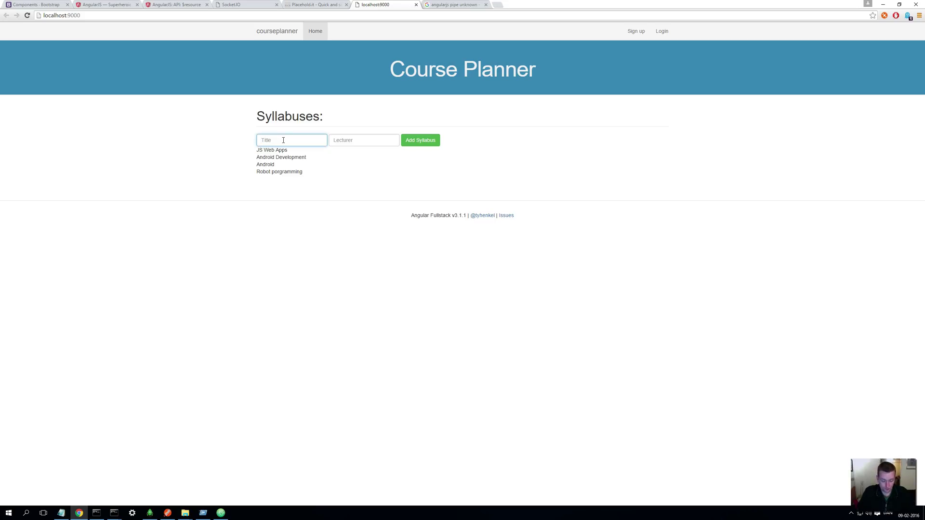
type("Football")
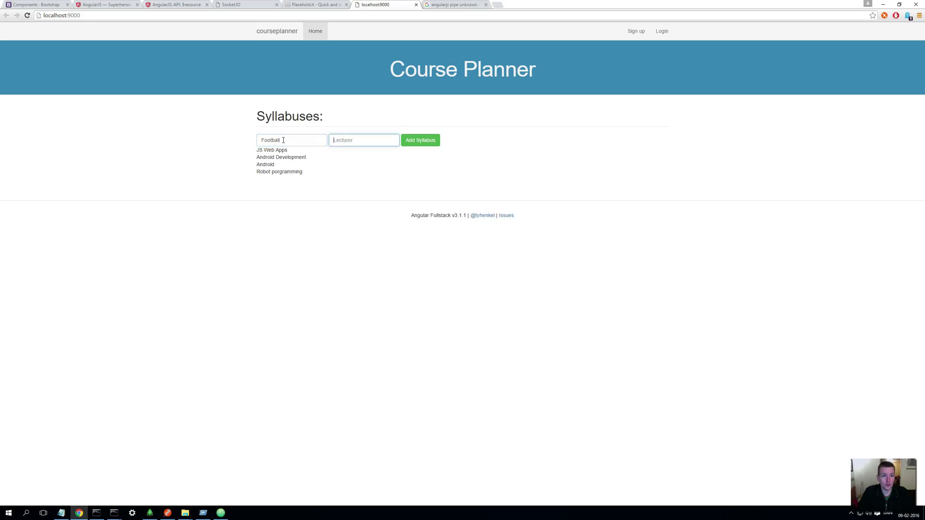
type("sljdns")
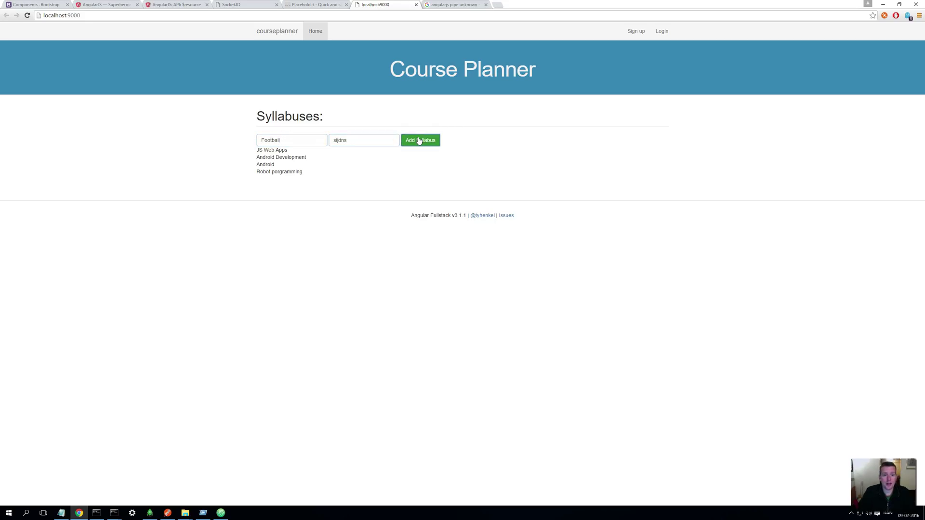
left_click(420, 140)
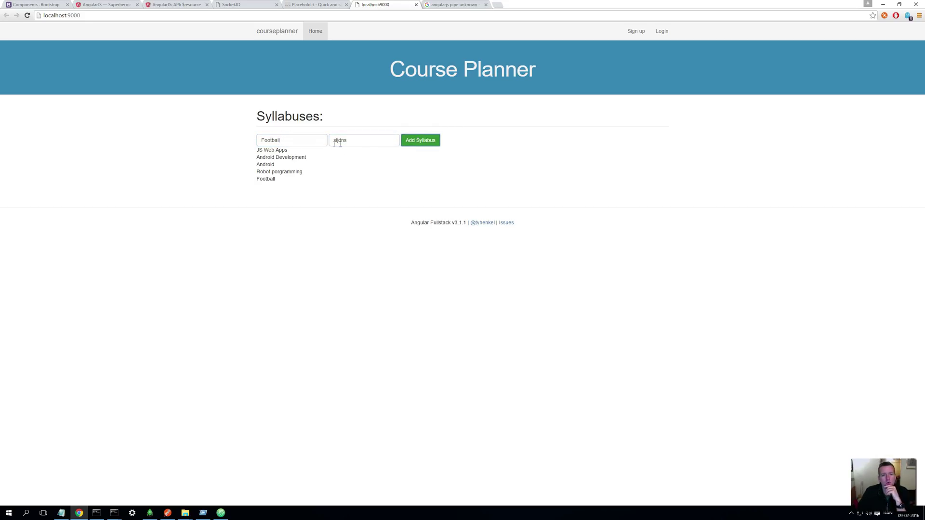
mouse_move(319, 137)
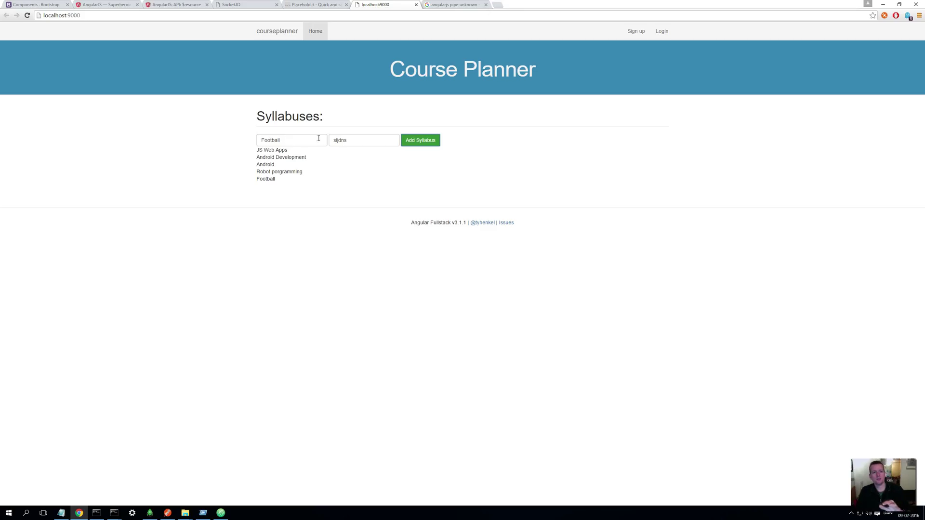
mouse_move(361, 237)
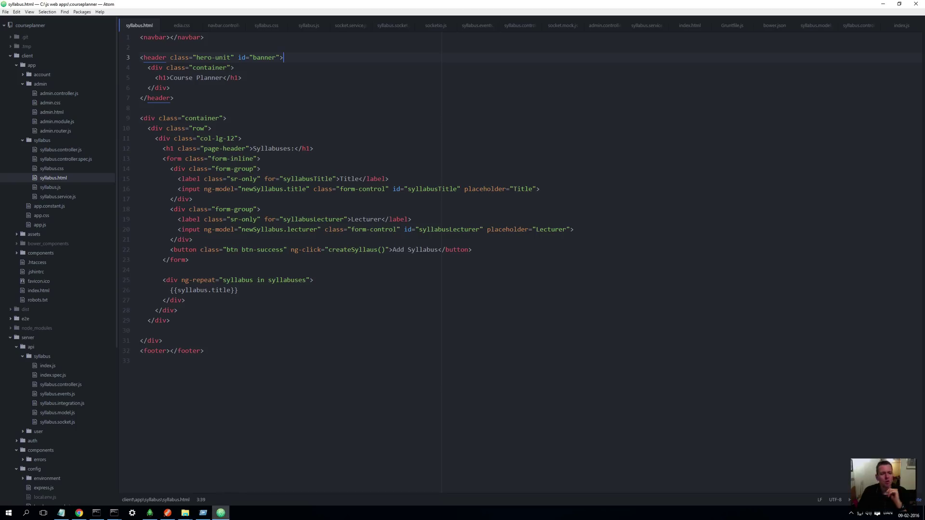
Step: In syllabus.controller.js, add $scope.newSyllabus = {}; inside the save callback
left_click(518, 25)
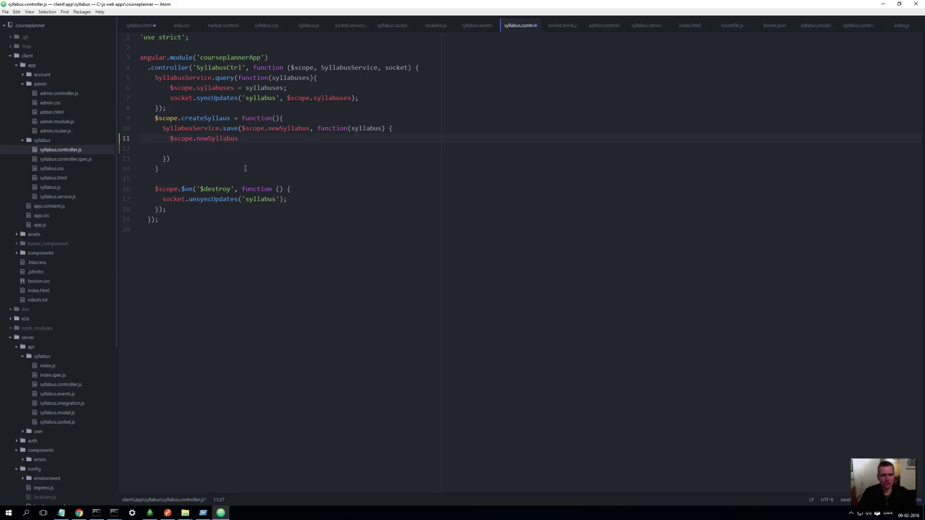
type("=")
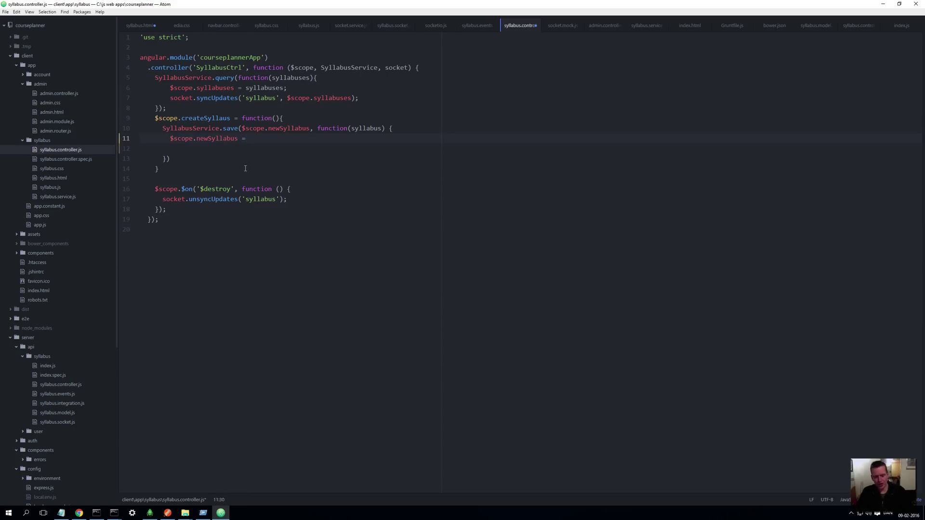
type("{};")
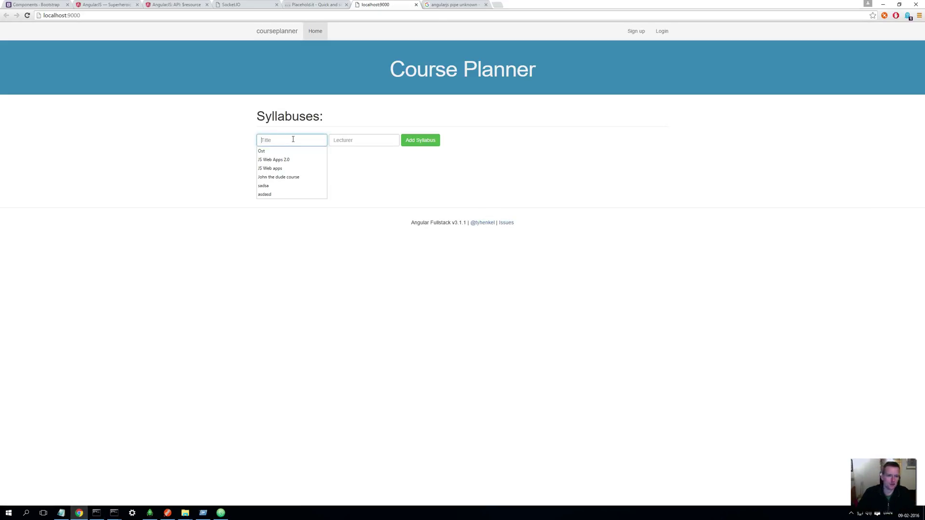
Step: Add a syllabus titled 'Cheese' with lecturer 'DKkd' and confirm the form clears
type("Cheese")
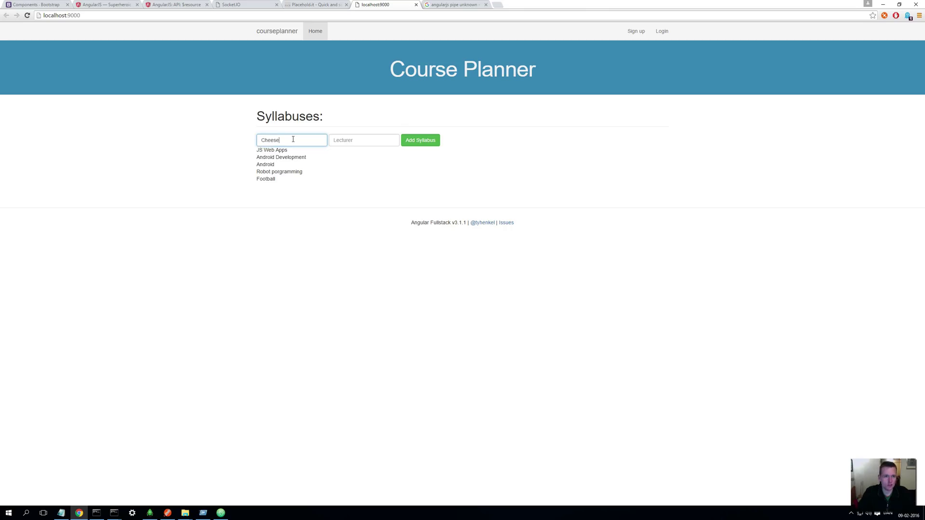
type("DKkdf")
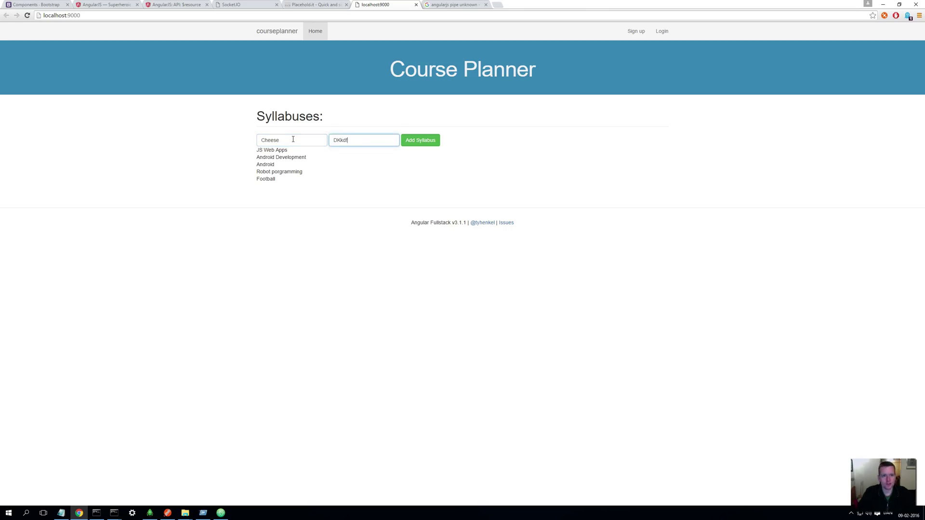
left_click(420, 140)
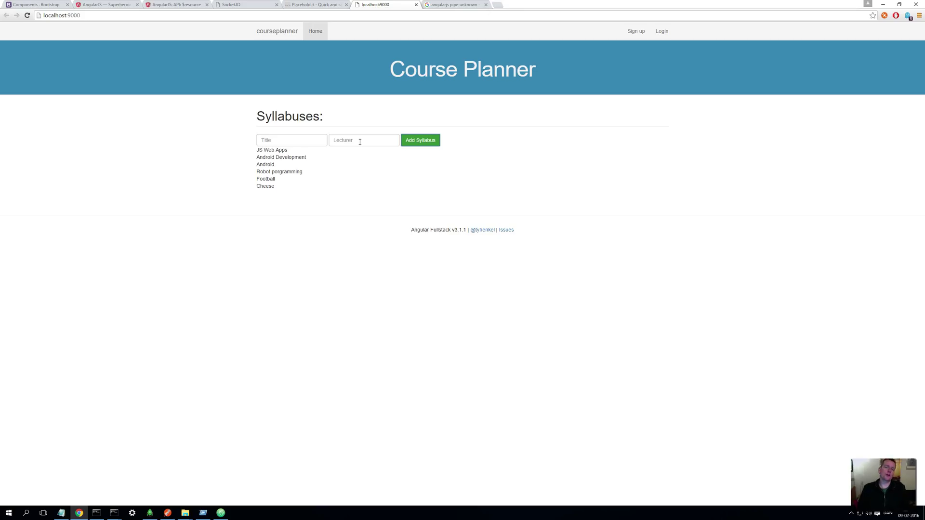
mouse_move(264, 186)
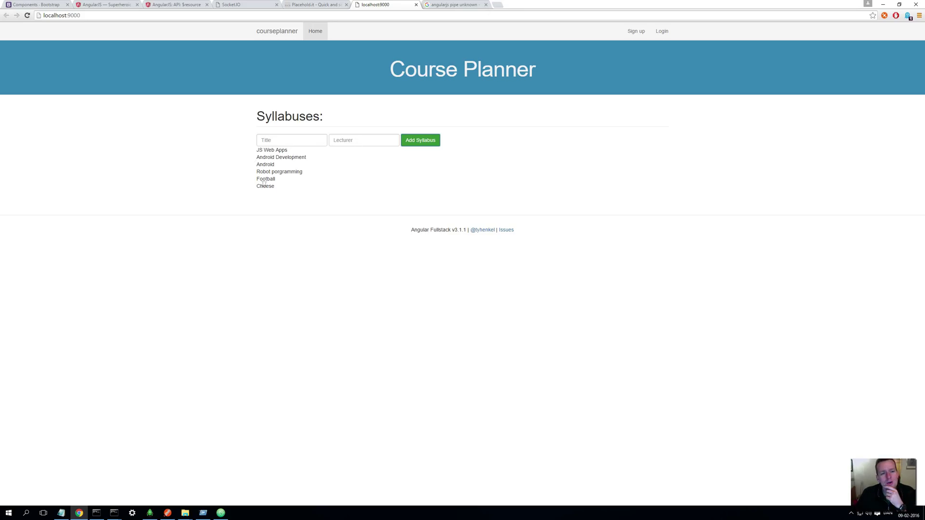
mouse_move(241, 171)
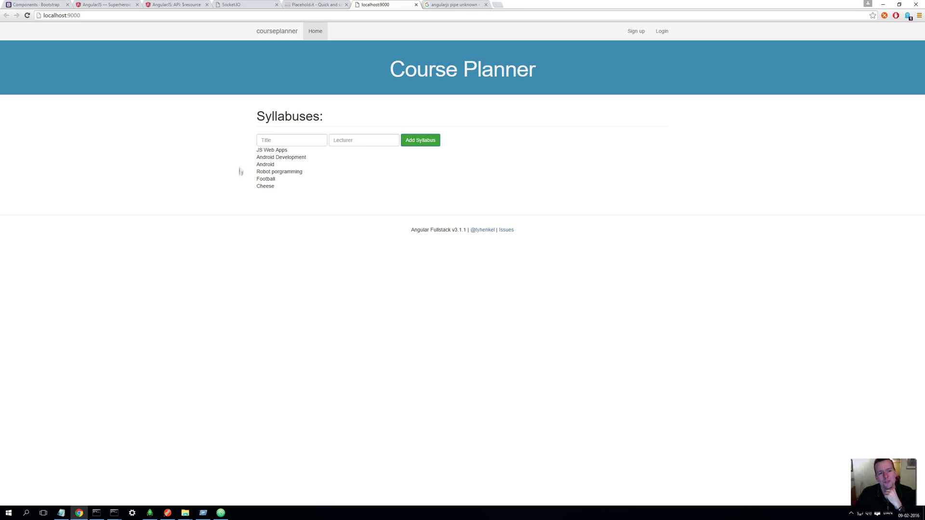
mouse_move(290, 184)
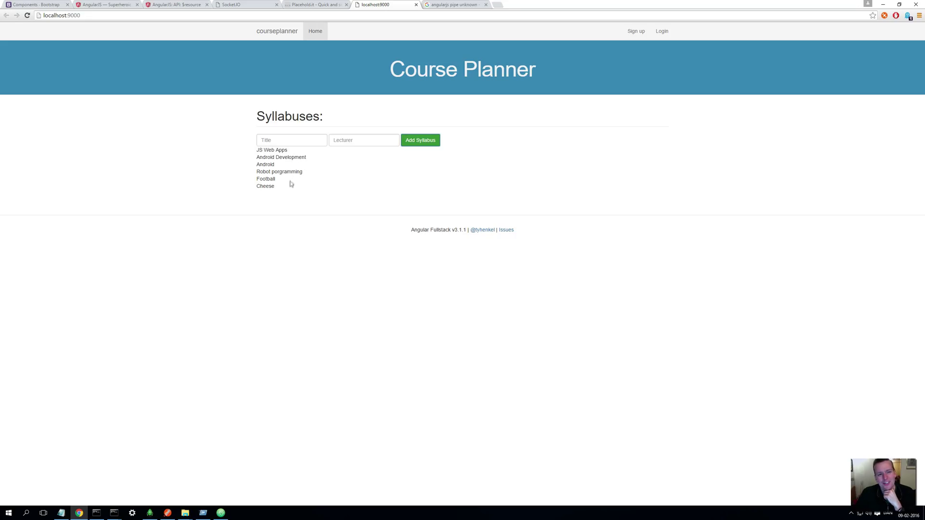
mouse_move(248, 192)
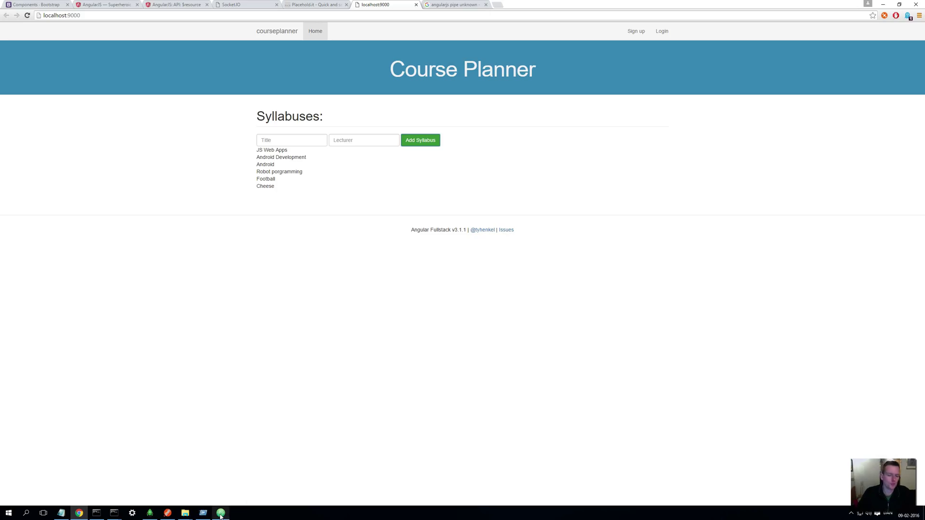
Step: Return to Atom and bring up the syllabus.html template for the media-object markup
left_click(220, 511)
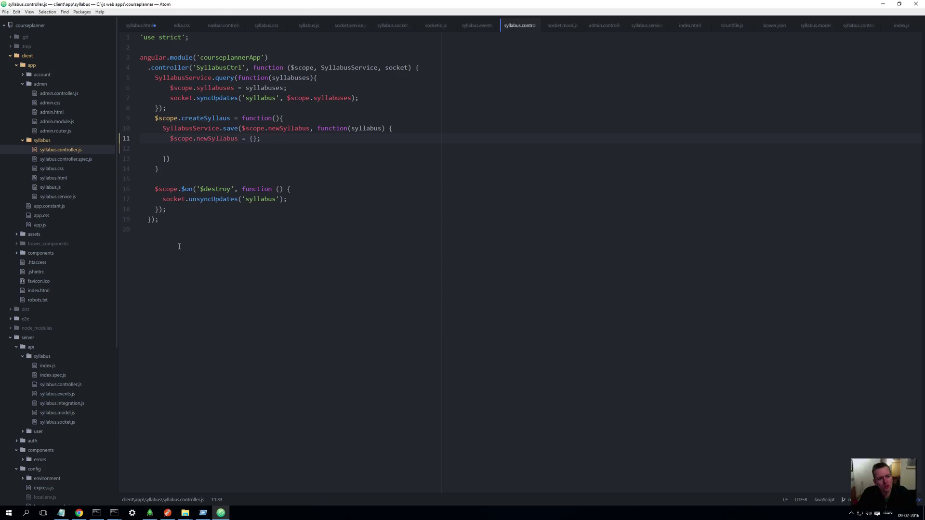
left_click(53, 177)
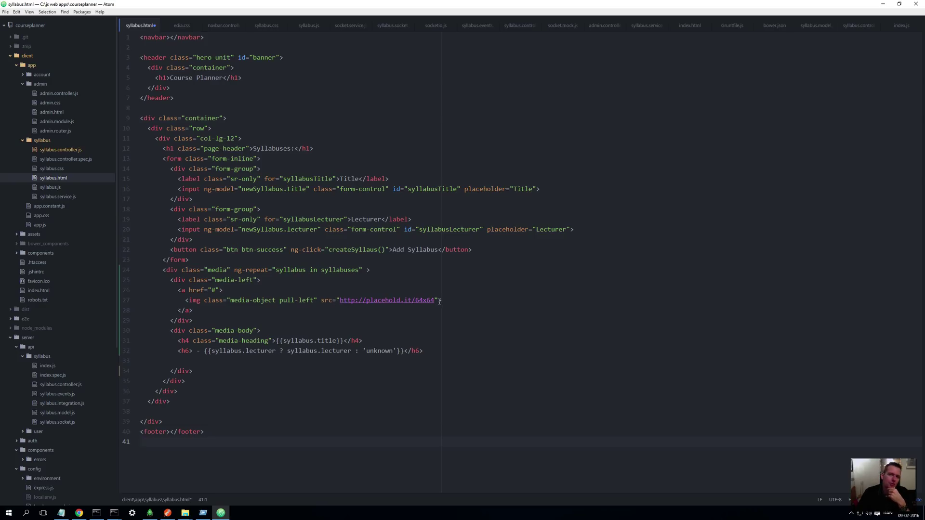
Step: View the placehold.it page in Chrome with its sample <img> tag
left_click(79, 512)
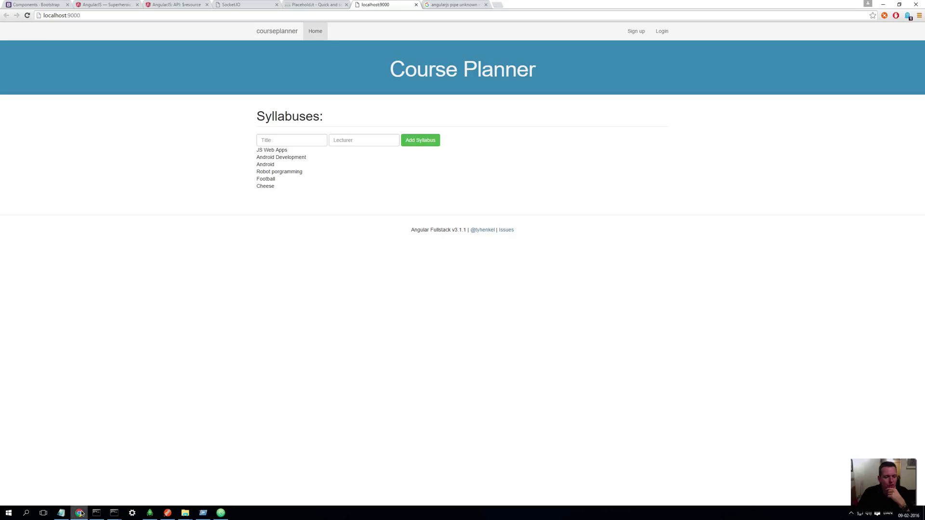
left_click(316, 5)
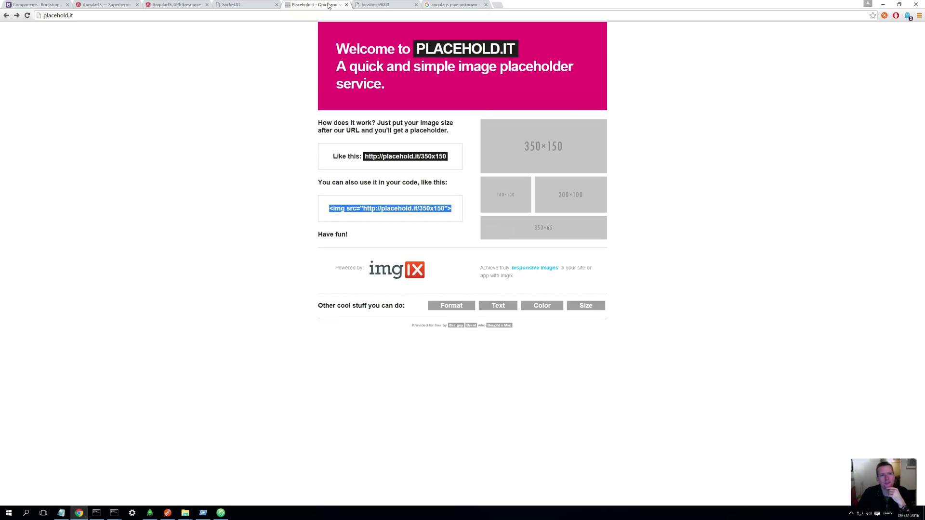
mouse_move(609, 161)
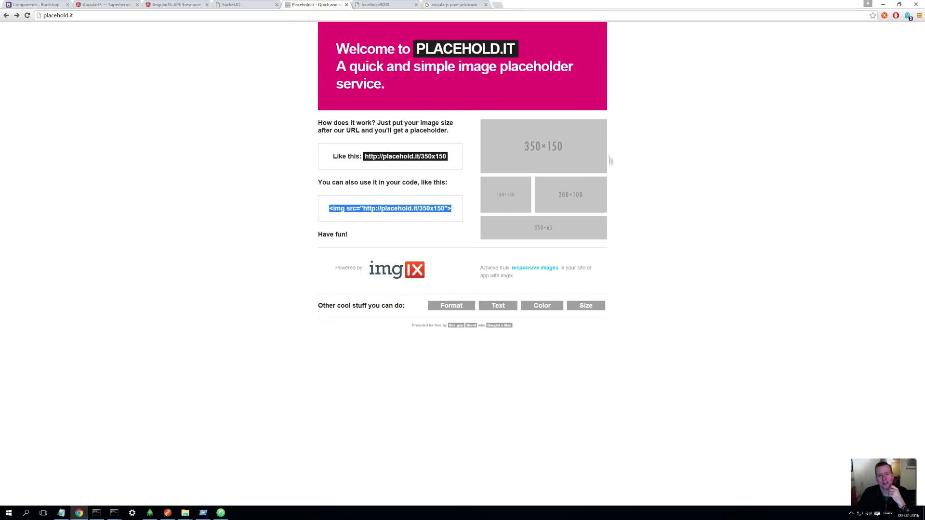
mouse_move(536, 168)
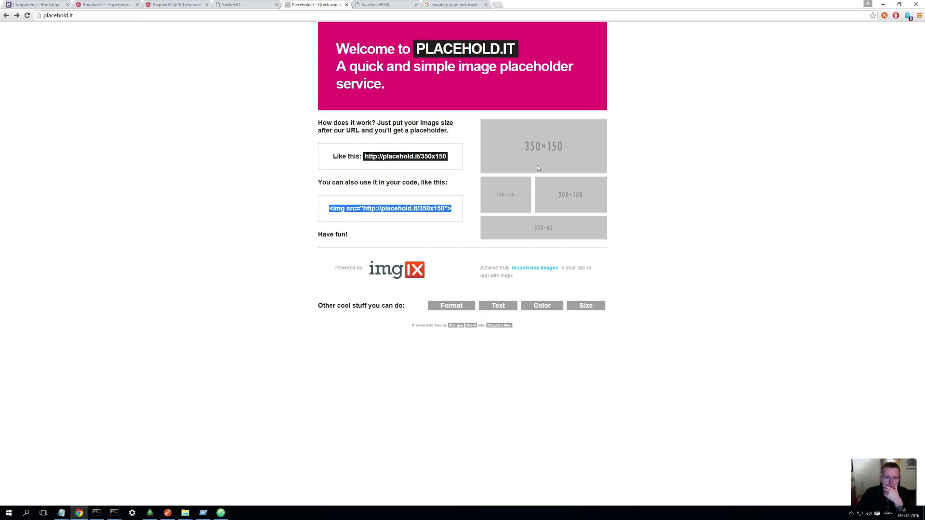
mouse_move(274, 64)
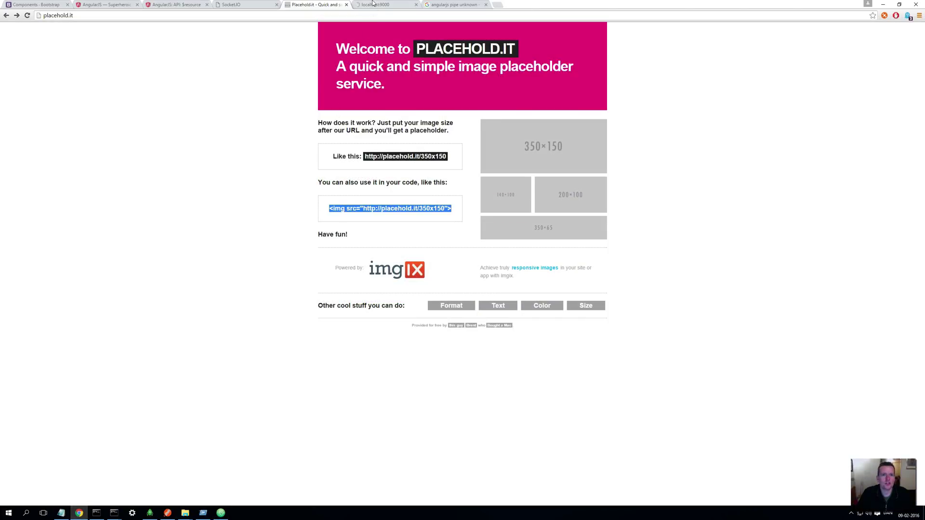
Step: On localhost:9000, add a test syllabus 'dsd' that appears with a placeholder image
left_click(381, 5)
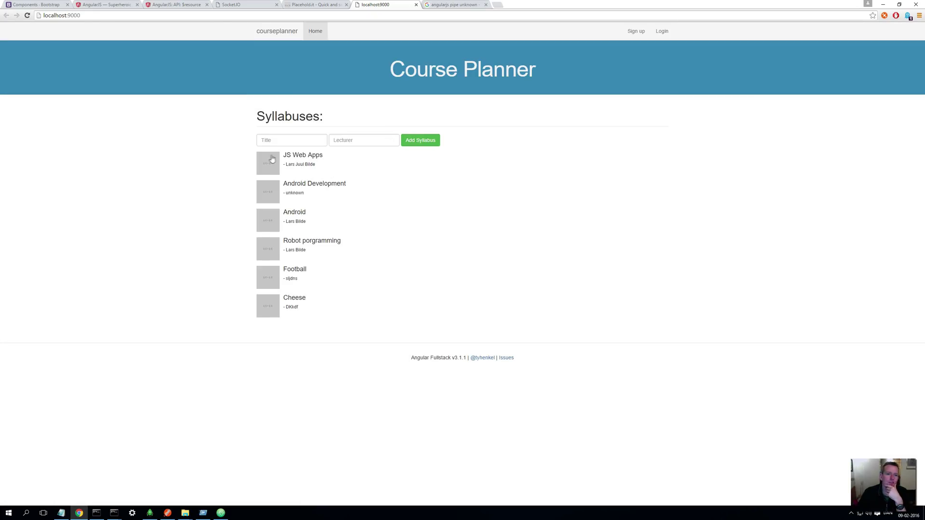
mouse_move(313, 176)
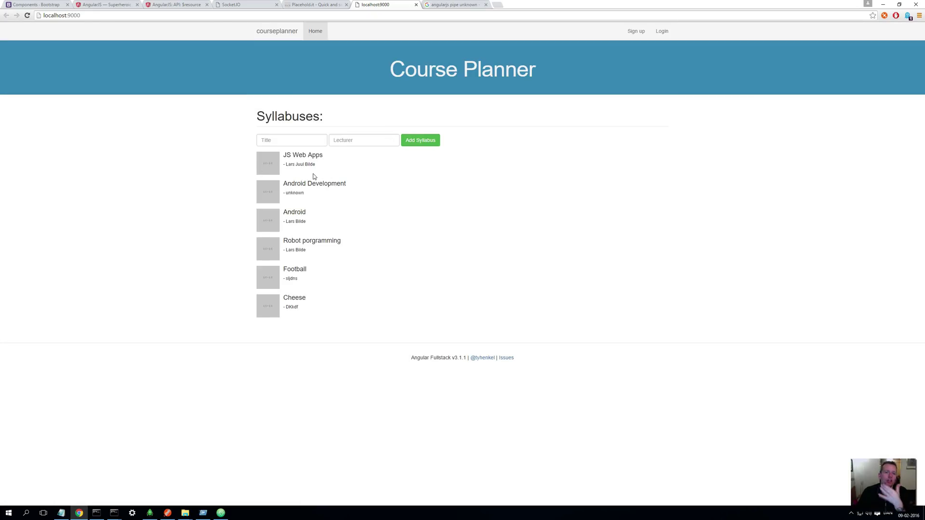
left_click(291, 139)
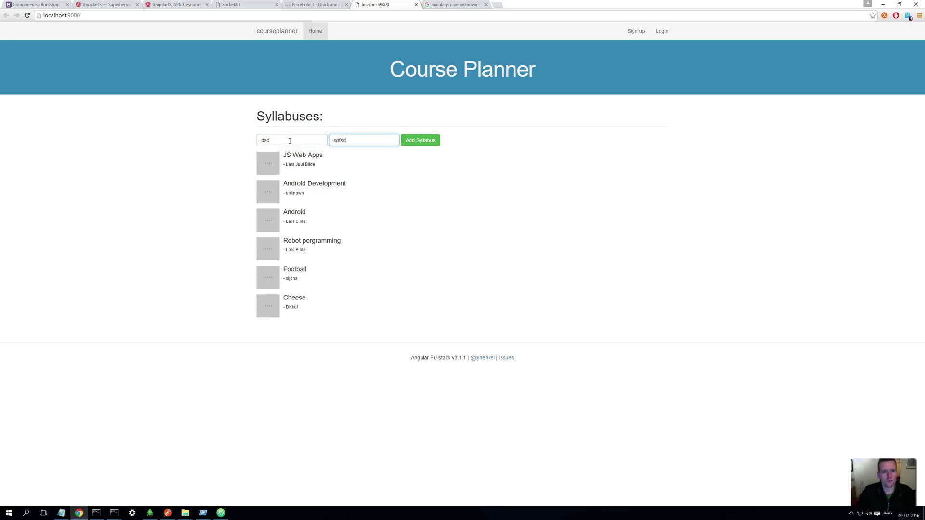
left_click(420, 140)
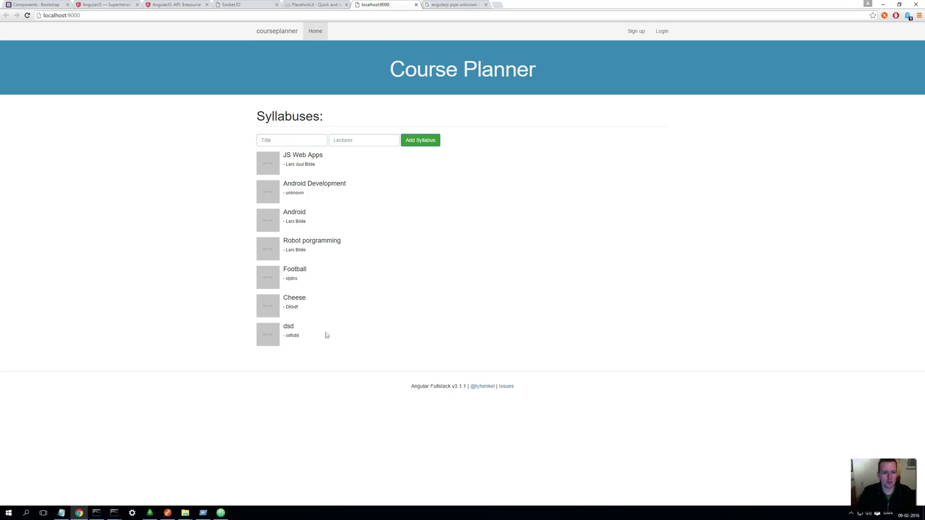
mouse_move(400, 352)
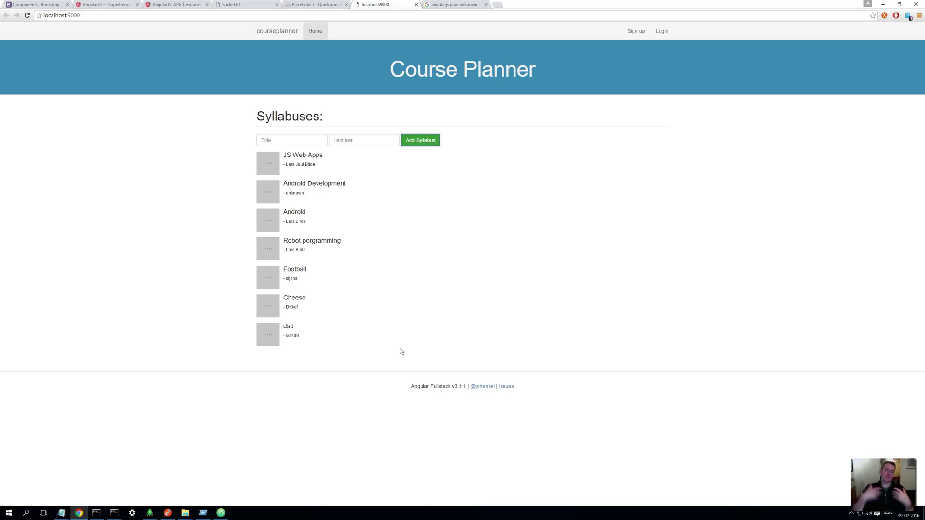
mouse_move(103, 84)
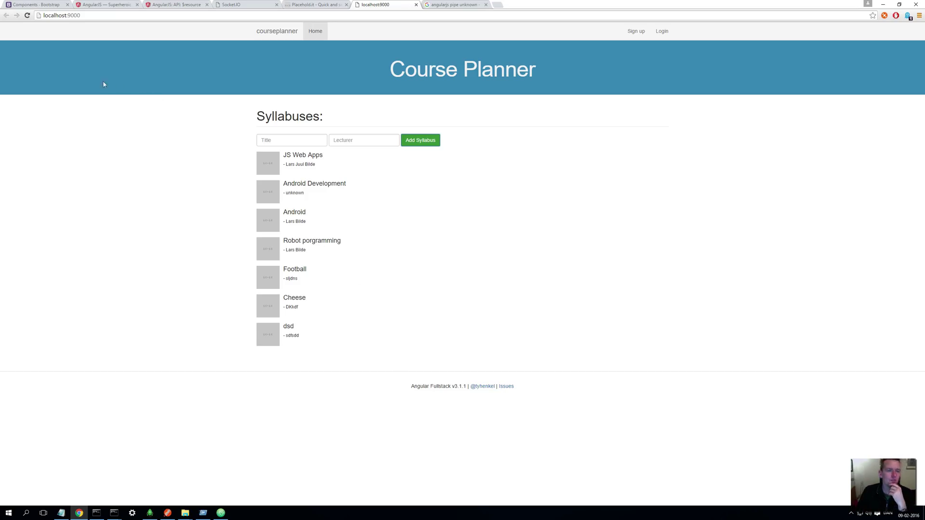
Step: Scroll the Bootstrap Components page to the Media object default example code
left_click(36, 5)
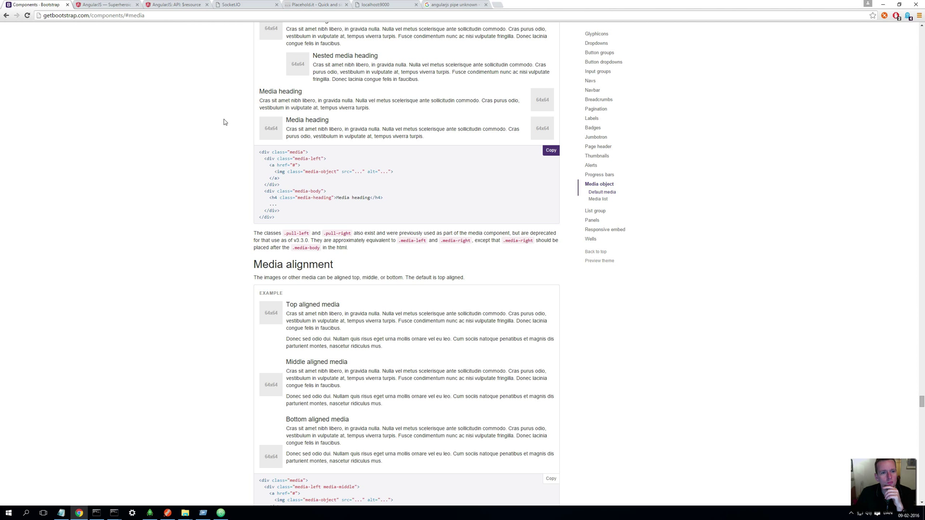
scroll("up", 3)
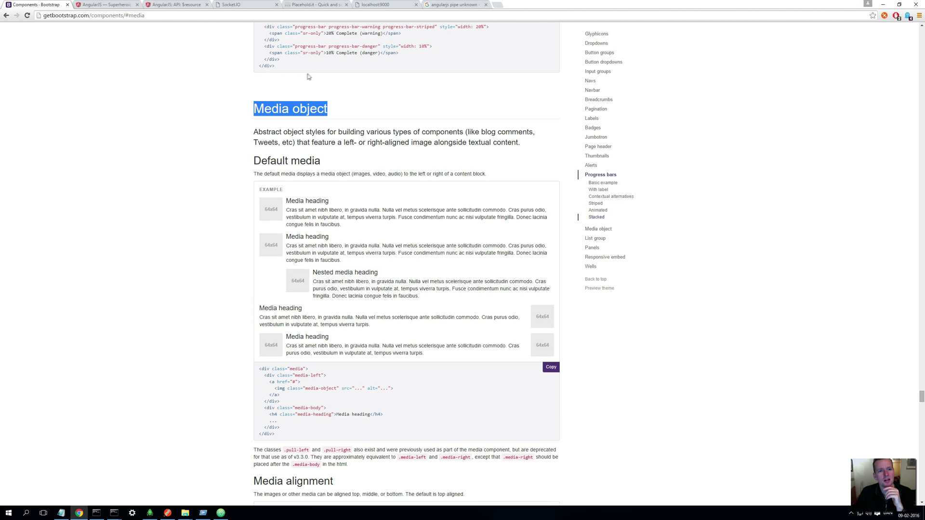
mouse_move(122, 22)
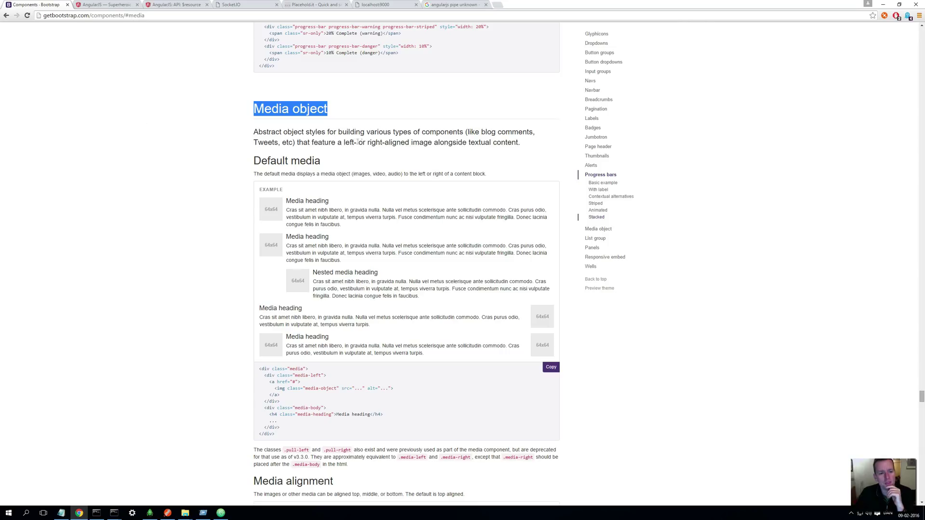
mouse_move(269, 439)
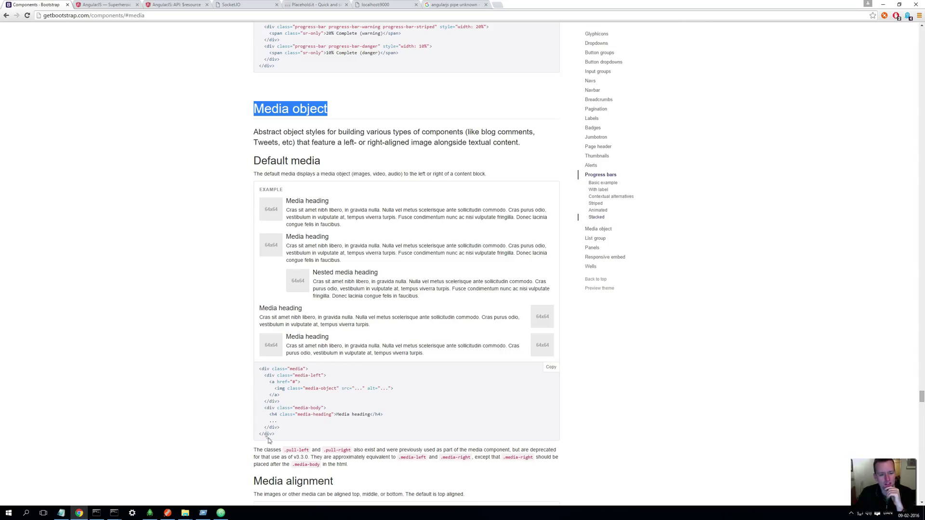
mouse_move(300, 425)
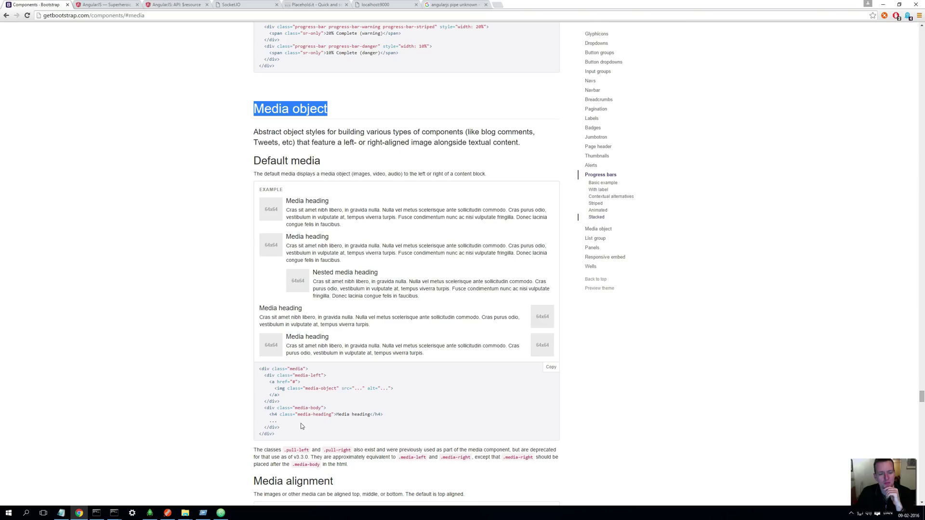
mouse_move(293, 425)
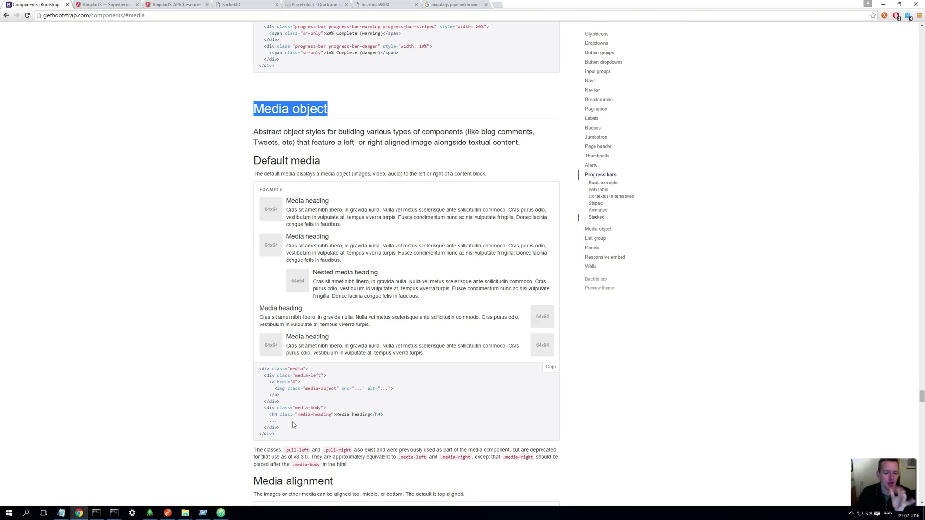
mouse_move(223, 510)
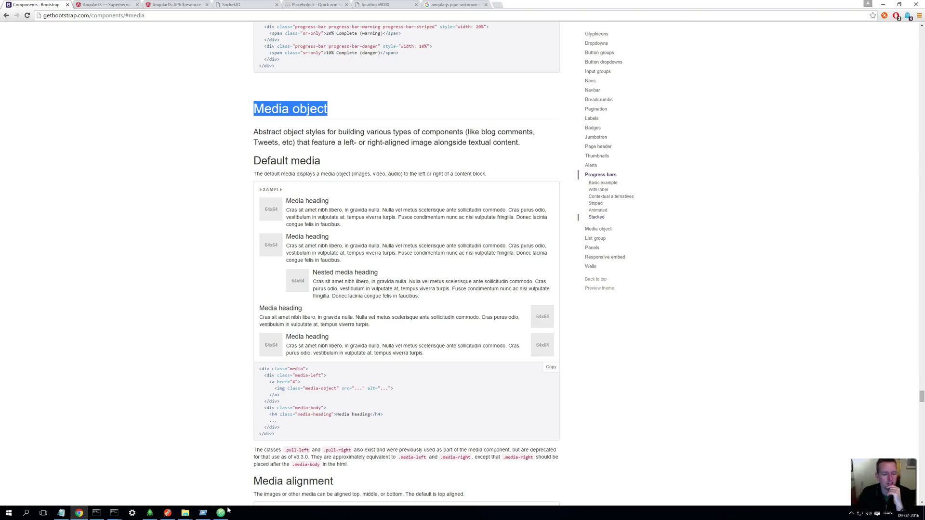
Step: In syllabus.html, select the repeated media div and its media-left image block to compare
left_click(204, 512)
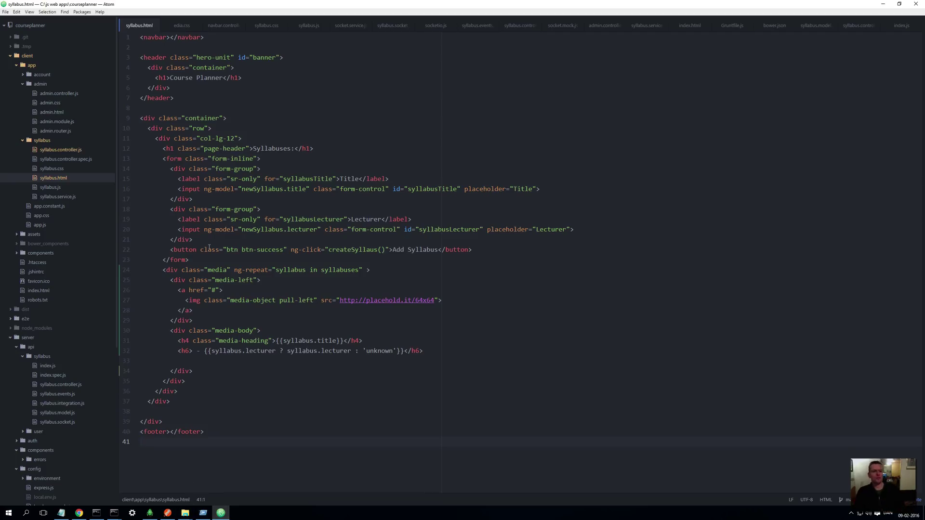
left_click(139, 441)
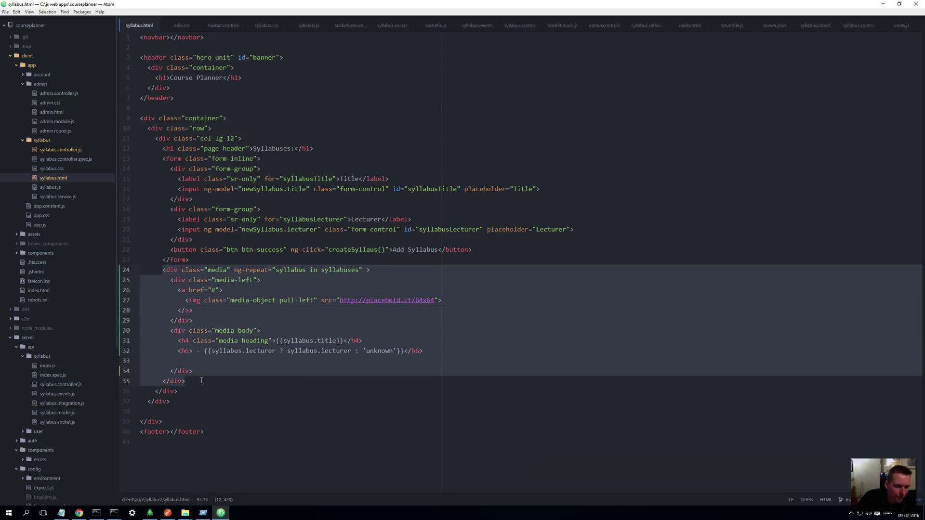
mouse_move(221, 388)
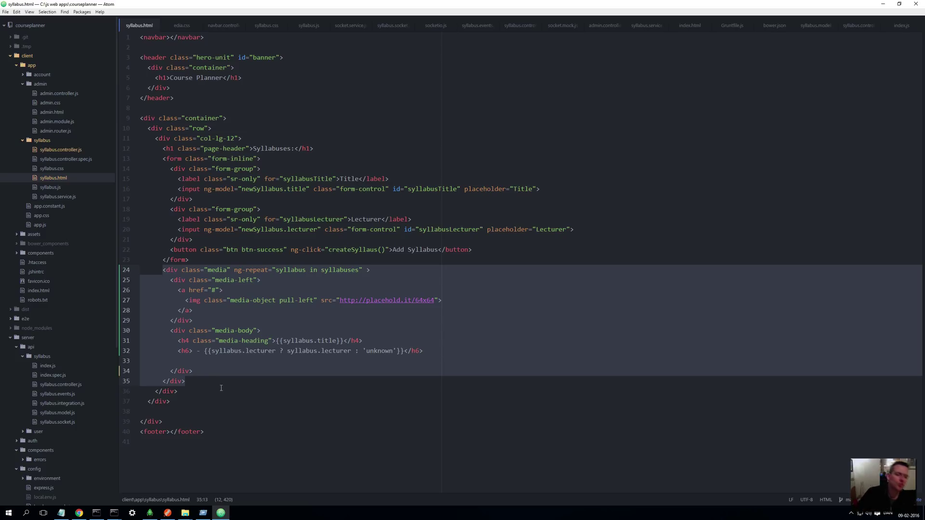
mouse_move(270, 275)
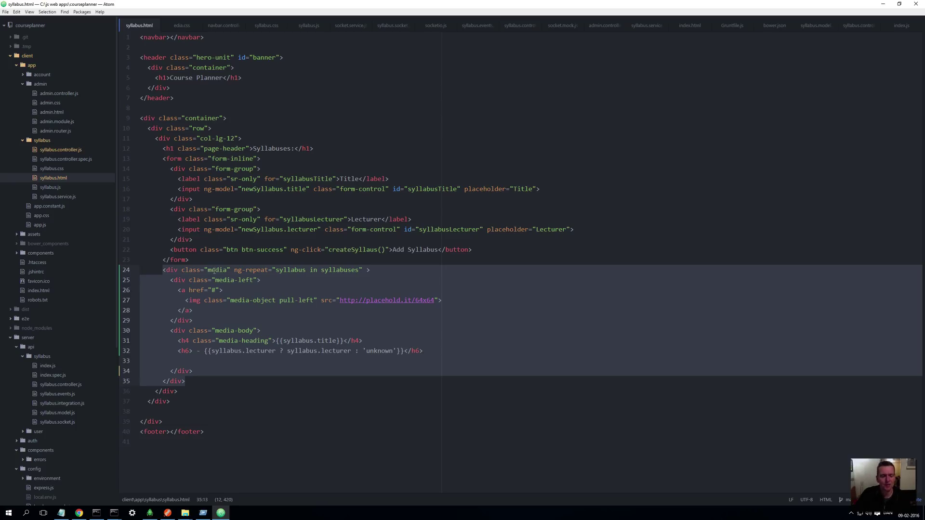
left_click(205, 319)
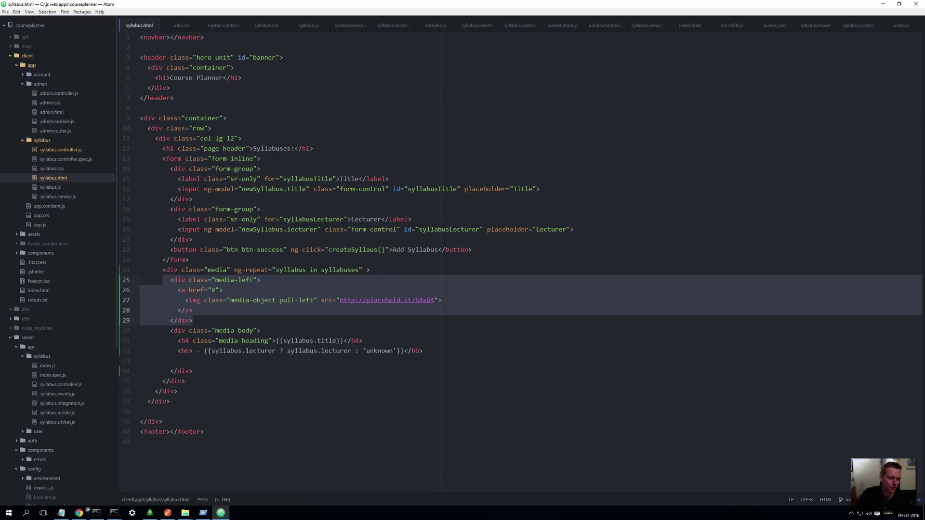
Step: Switch Chrome back to the localhost:9000 Course Planner syllabus list
left_click(77, 512)
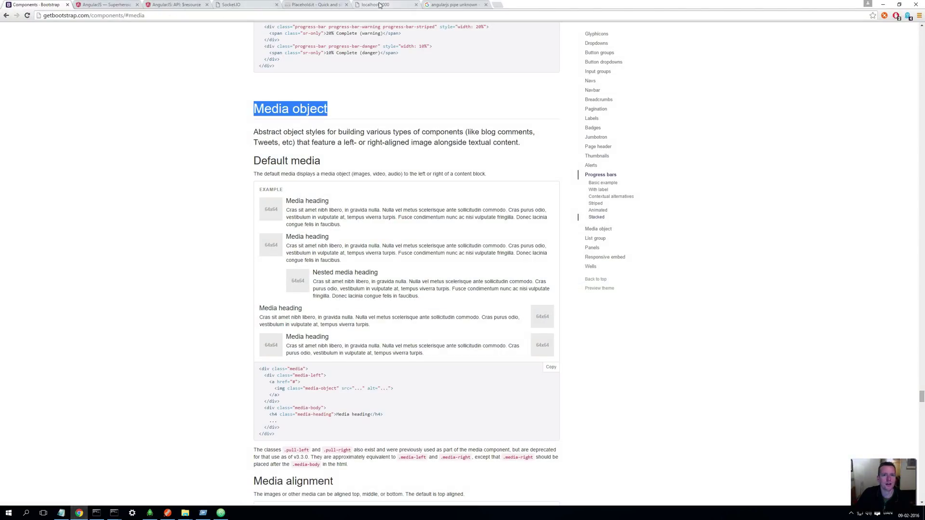
left_click(380, 5)
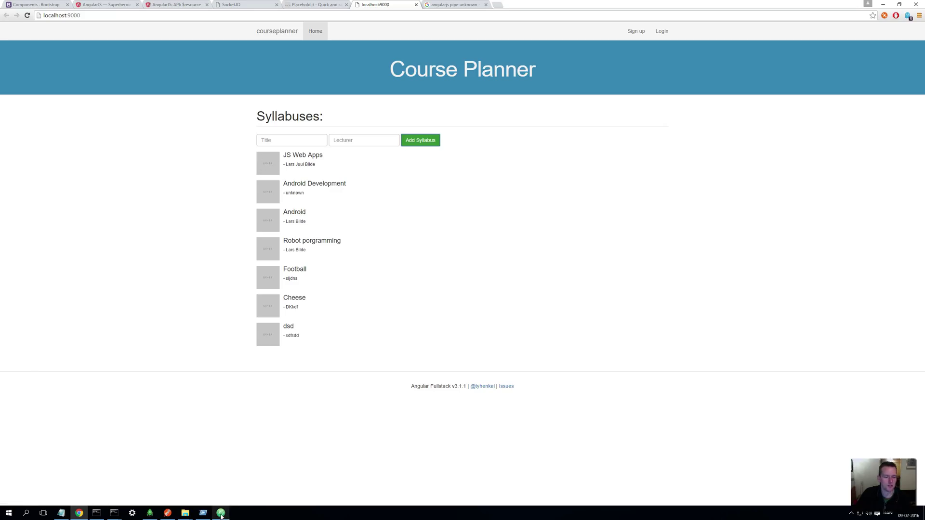
left_click(220, 512)
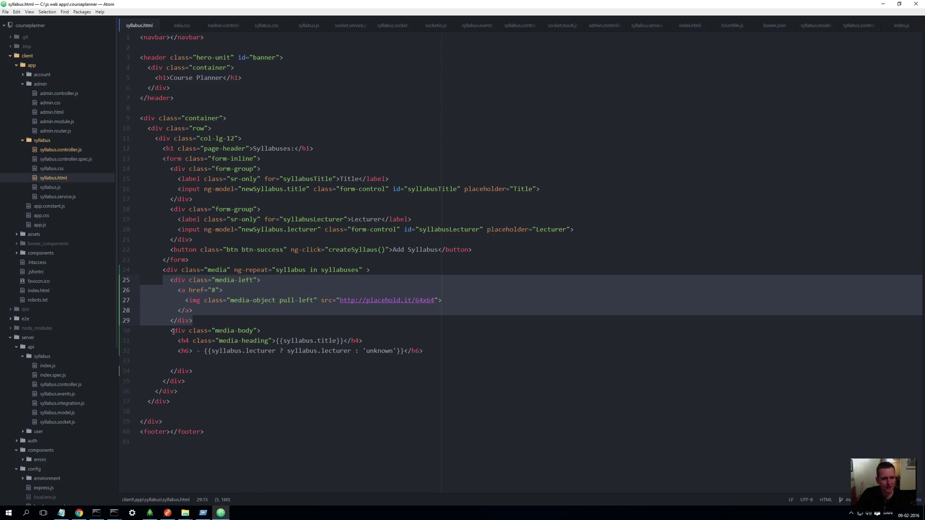
left_click(220, 371)
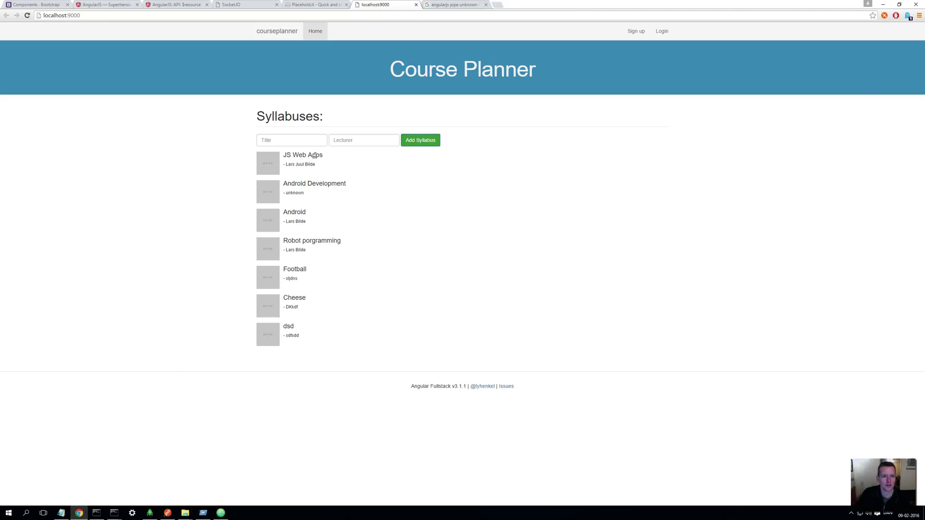
left_click(219, 511)
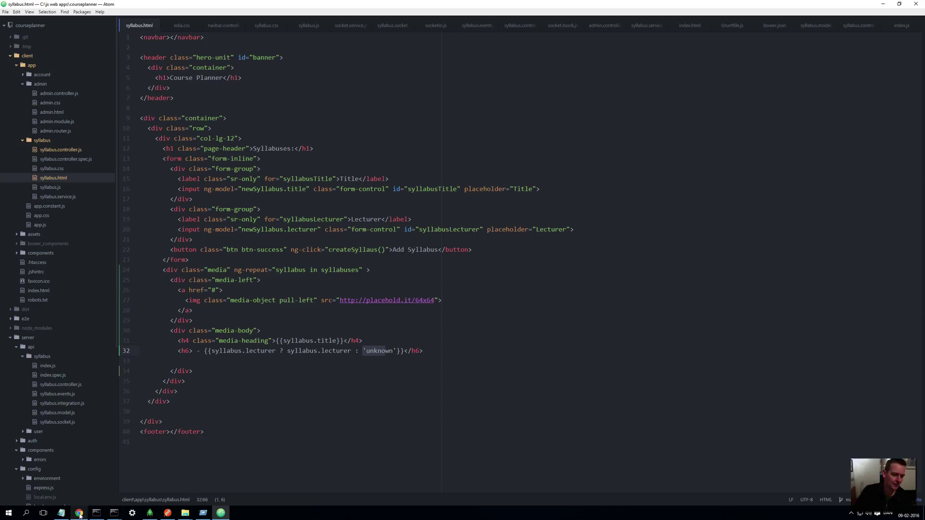
left_click(78, 512)
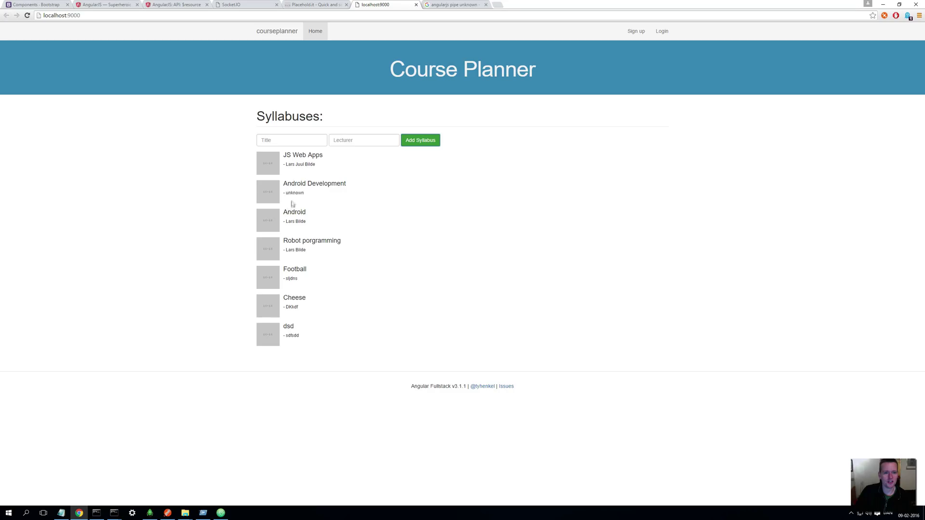
mouse_move(329, 165)
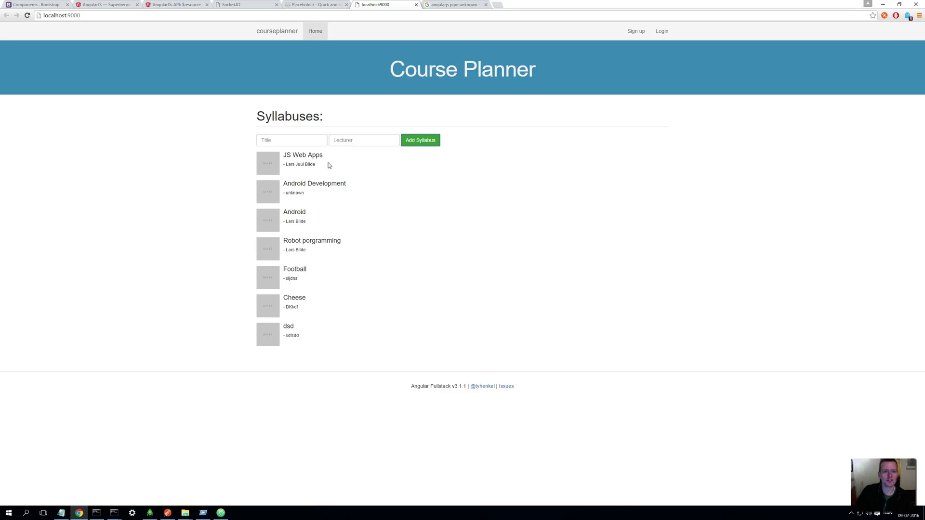
mouse_move(332, 192)
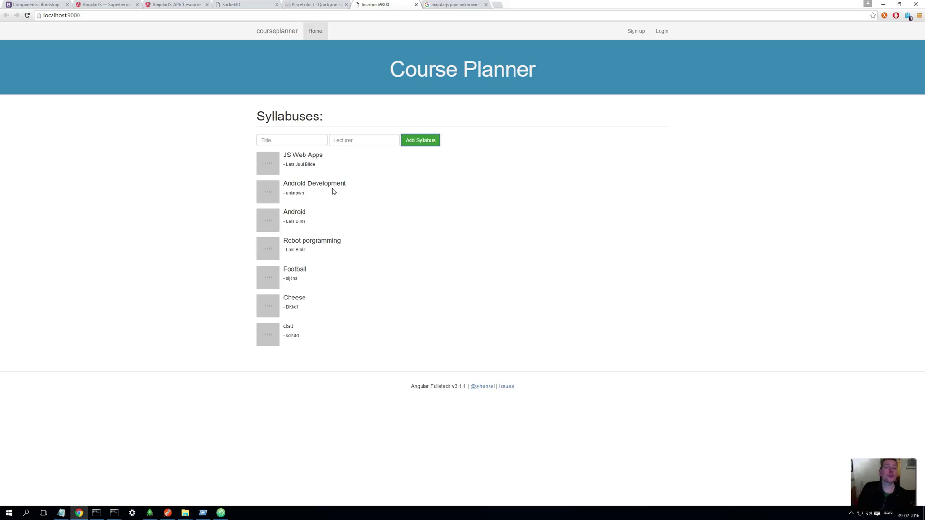
mouse_move(412, 166)
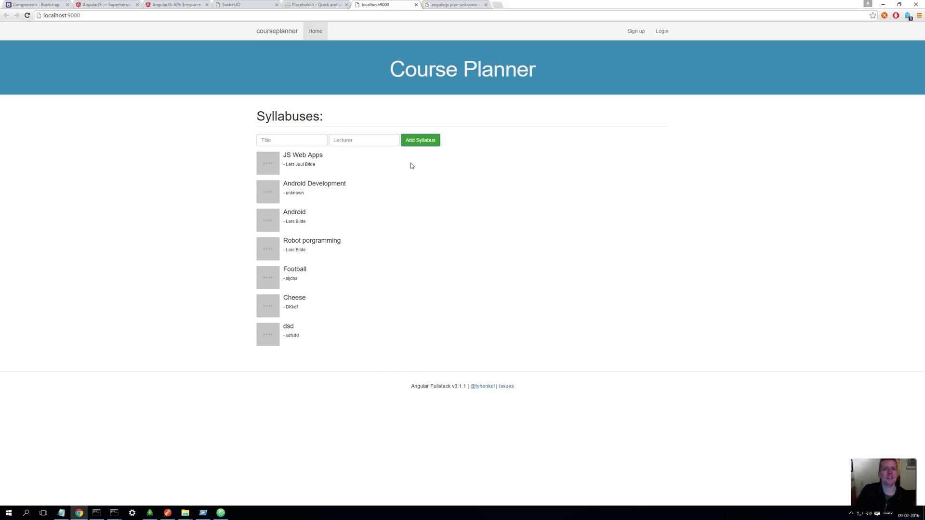